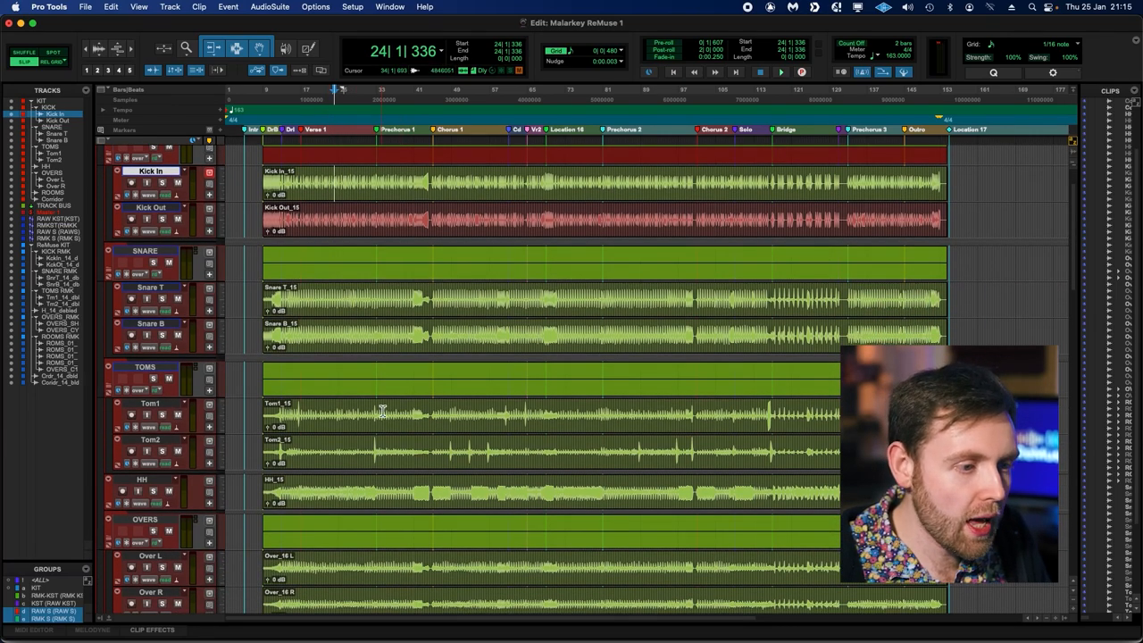
- Launch ReMuse:KIT over the drum session and flip its processing toggle
scroll("down", 3)
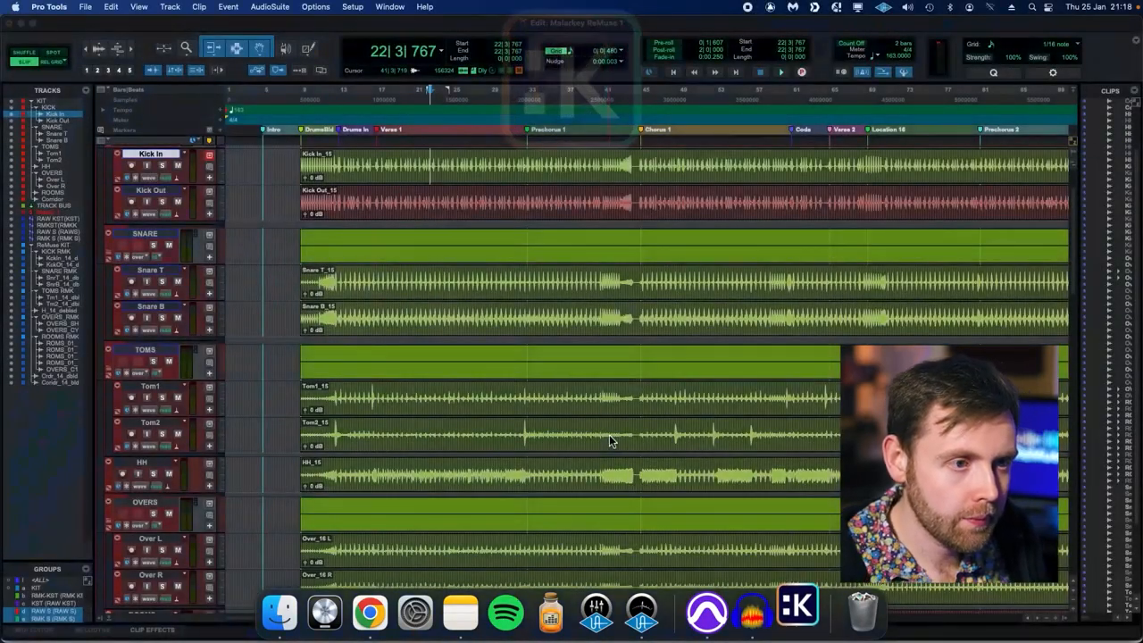
left_click(796, 611)
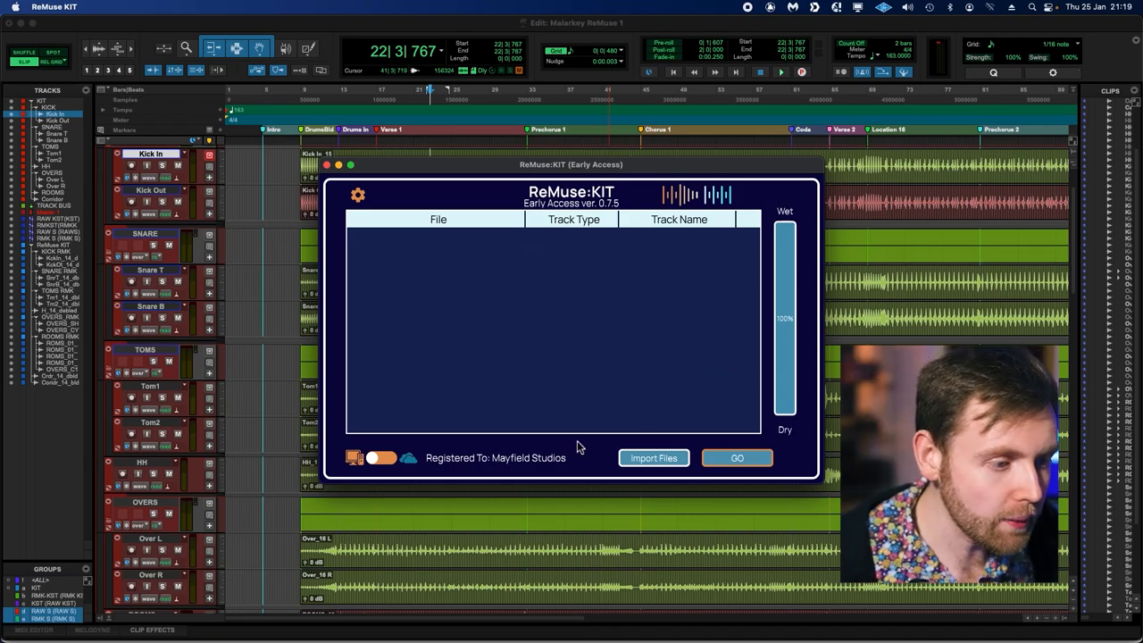
left_click(372, 457)
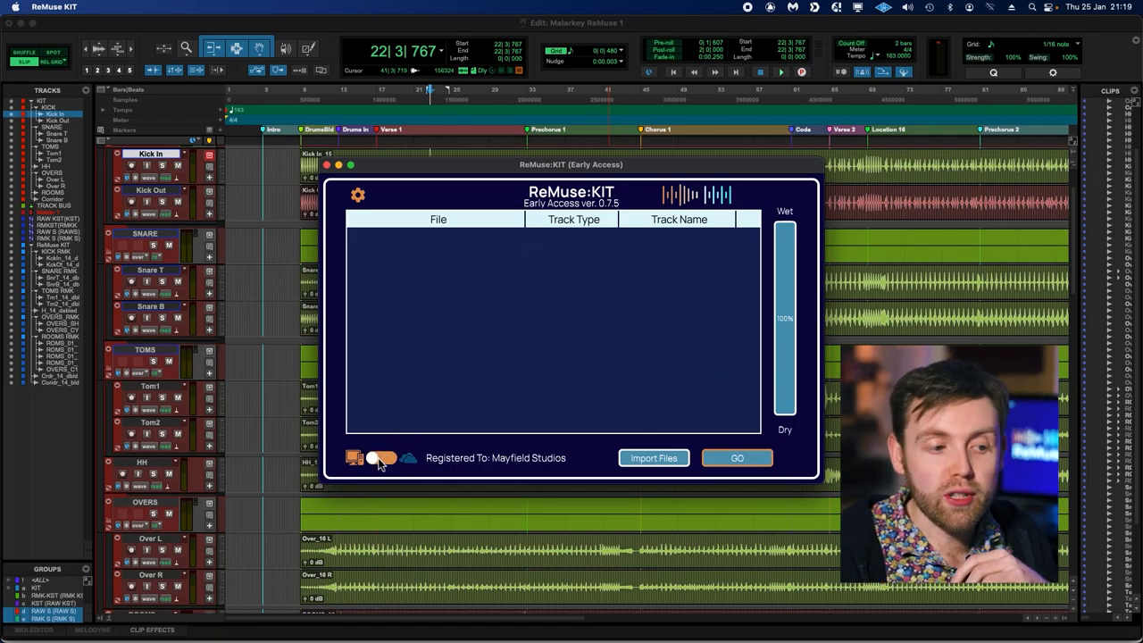
left_click(378, 457)
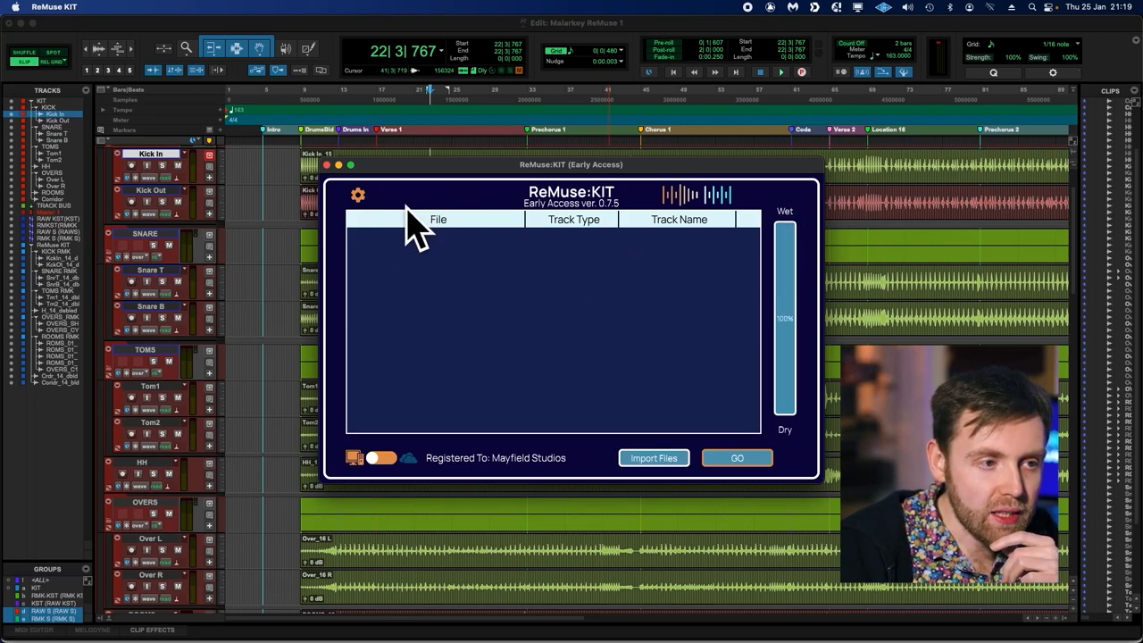
- Check the output directory path in Preferences and return to the empty file list
left_click(357, 195)
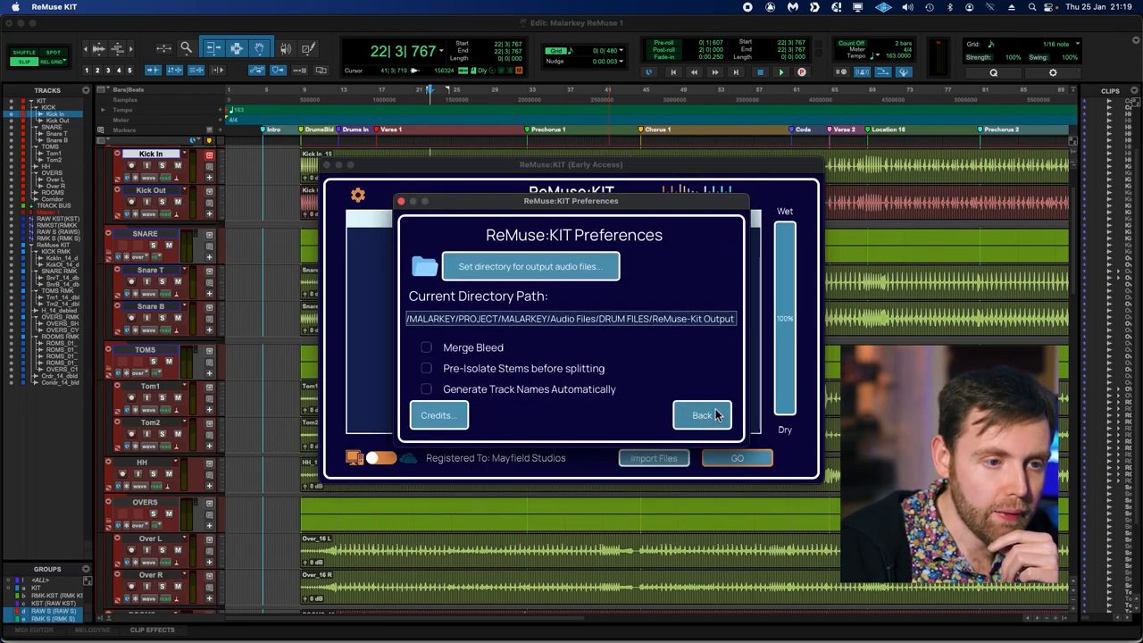
left_click(703, 415)
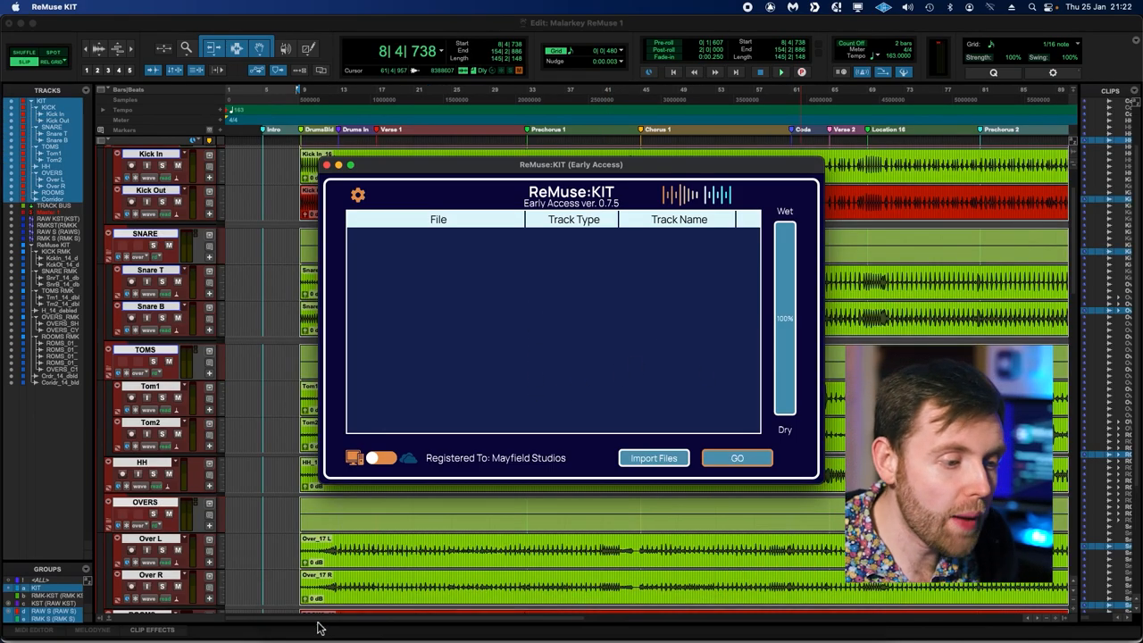
- Show the Audio Files folder in Finder and select the newest exported drum WAVs
left_click(653, 457)
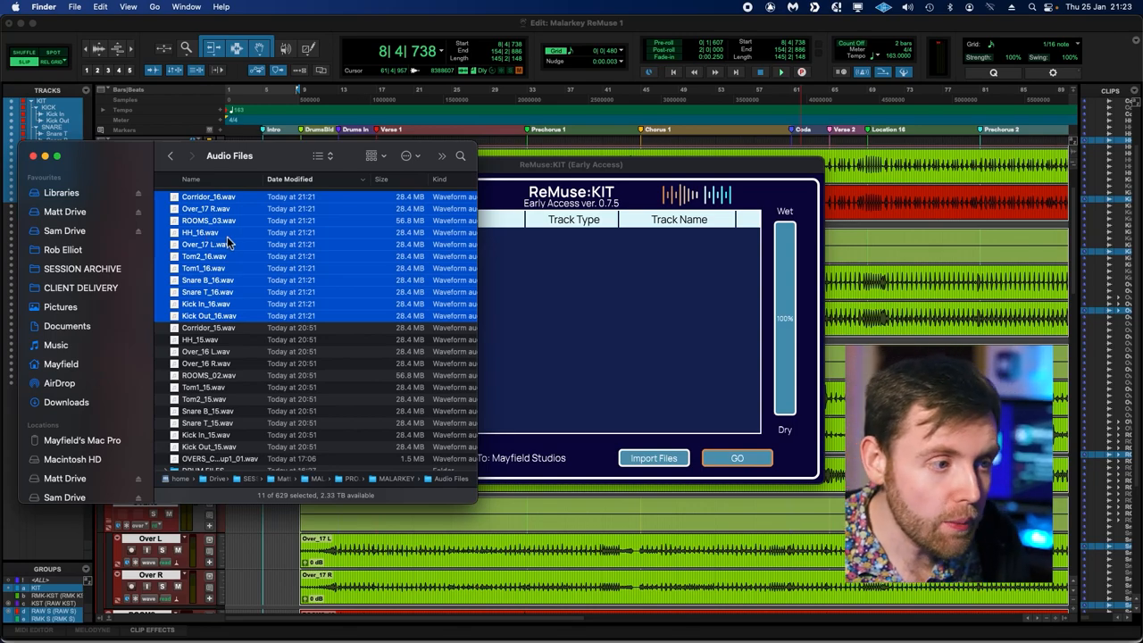
left_click(654, 457)
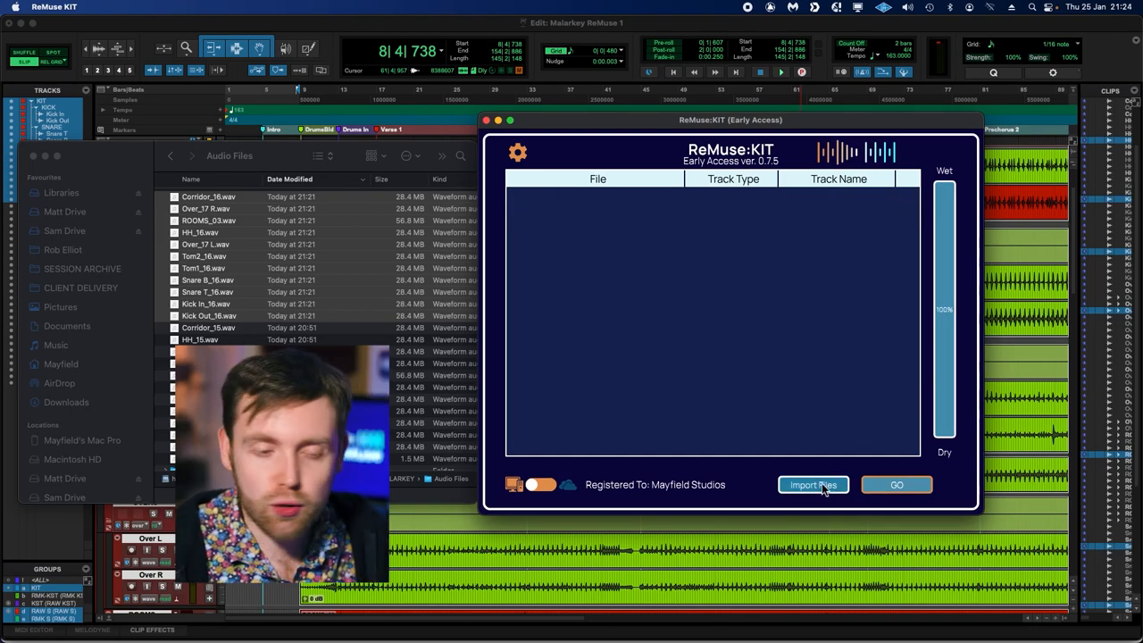
- Import the eleven drum WAVs into the track list, then bring up Preferences
left_click(813, 484)
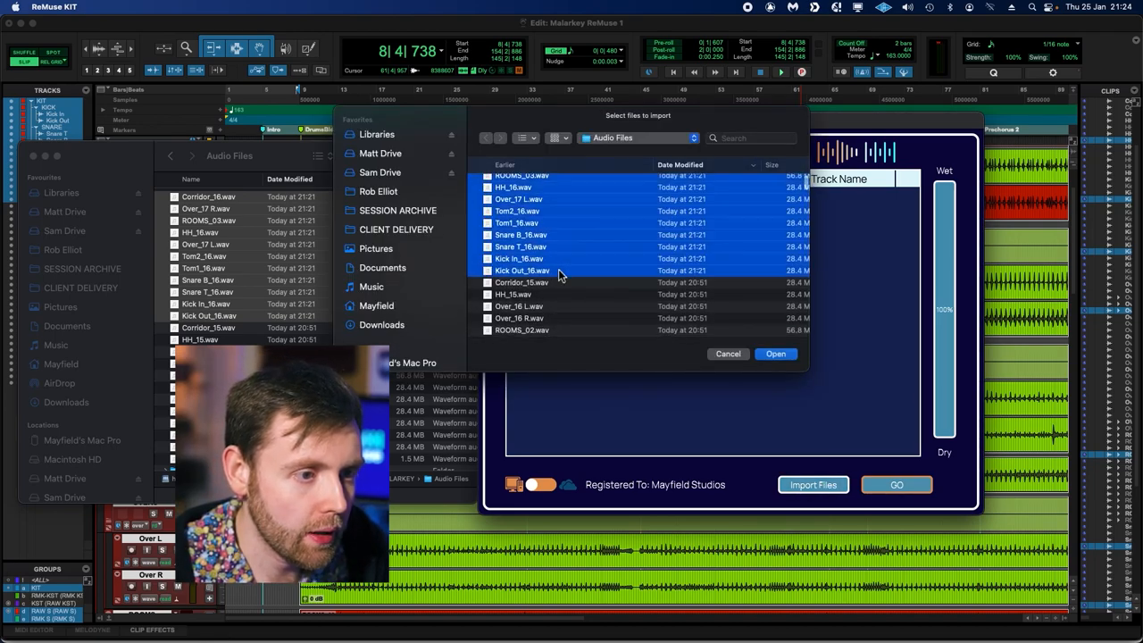
left_click(775, 354)
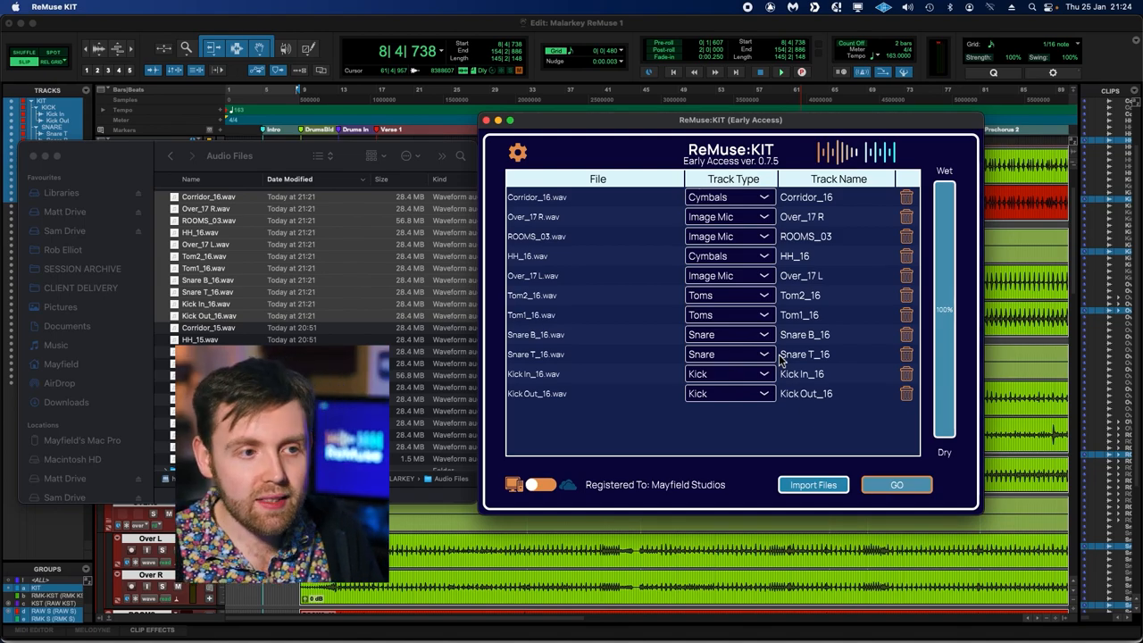
left_click(517, 152)
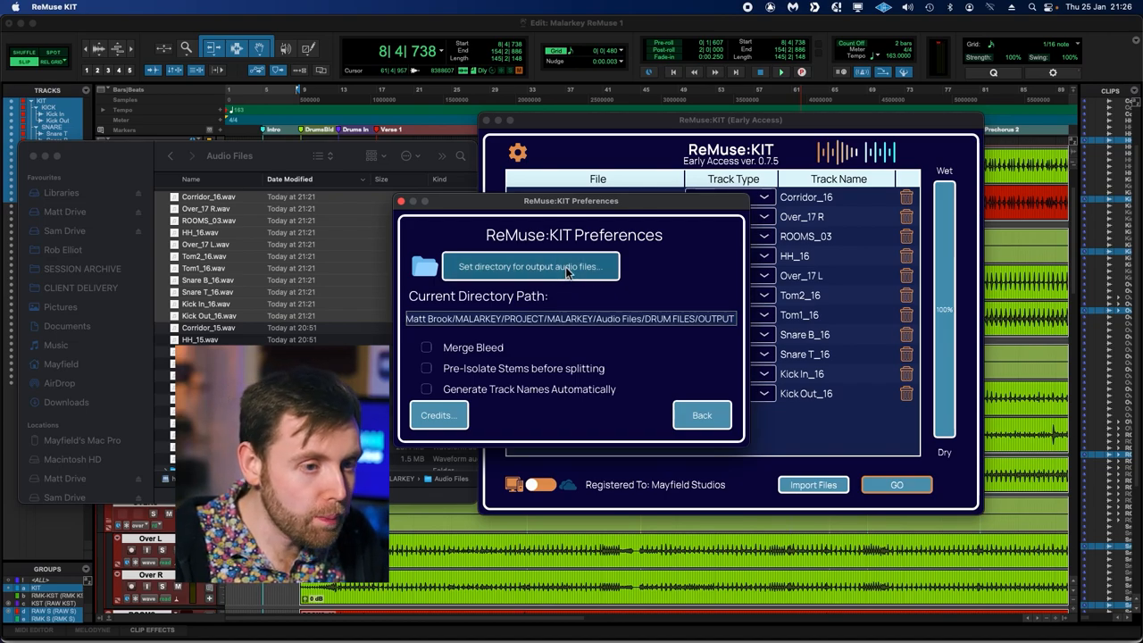
- Create an OUTPUT folder inside Audio Files and set it as the output directory
left_click(532, 266)
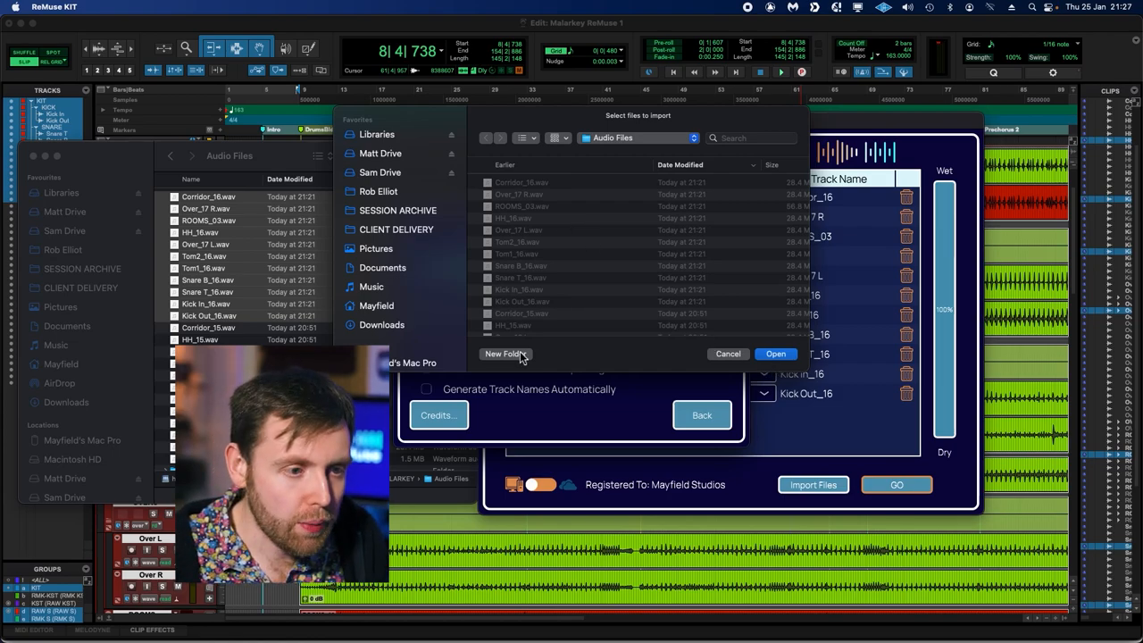
left_click(505, 353)
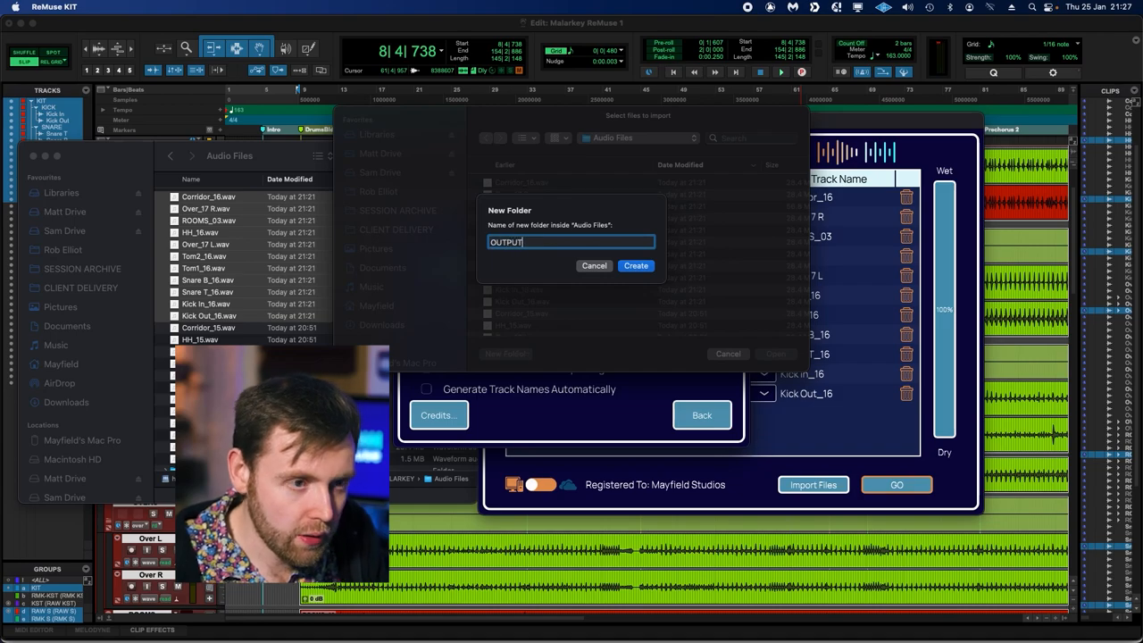
left_click(593, 265)
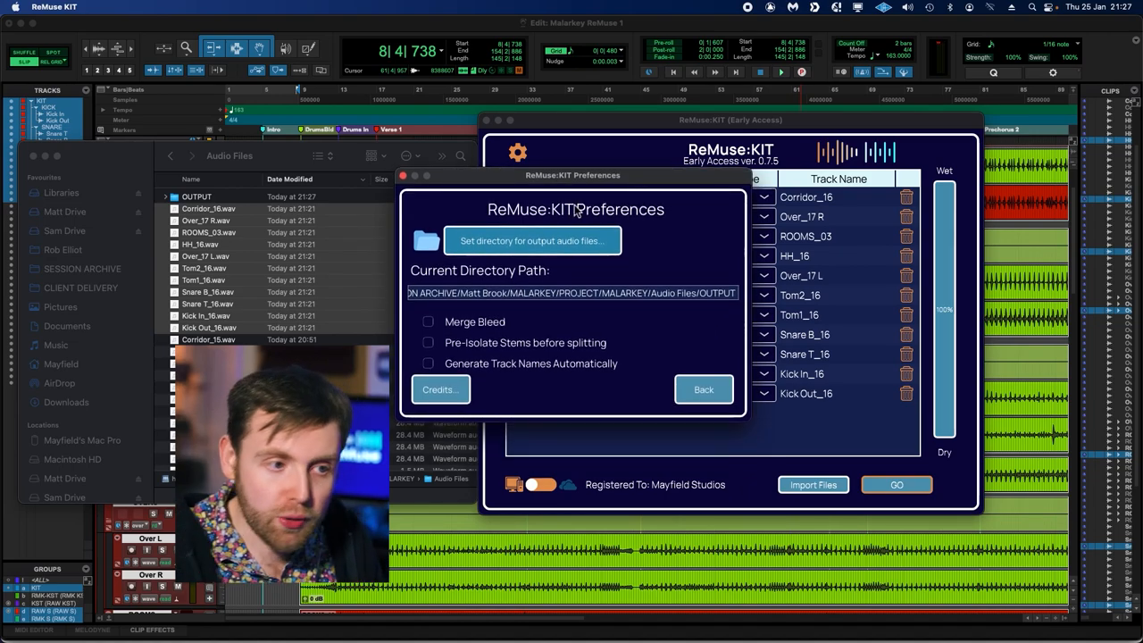
mouse_move(440, 350)
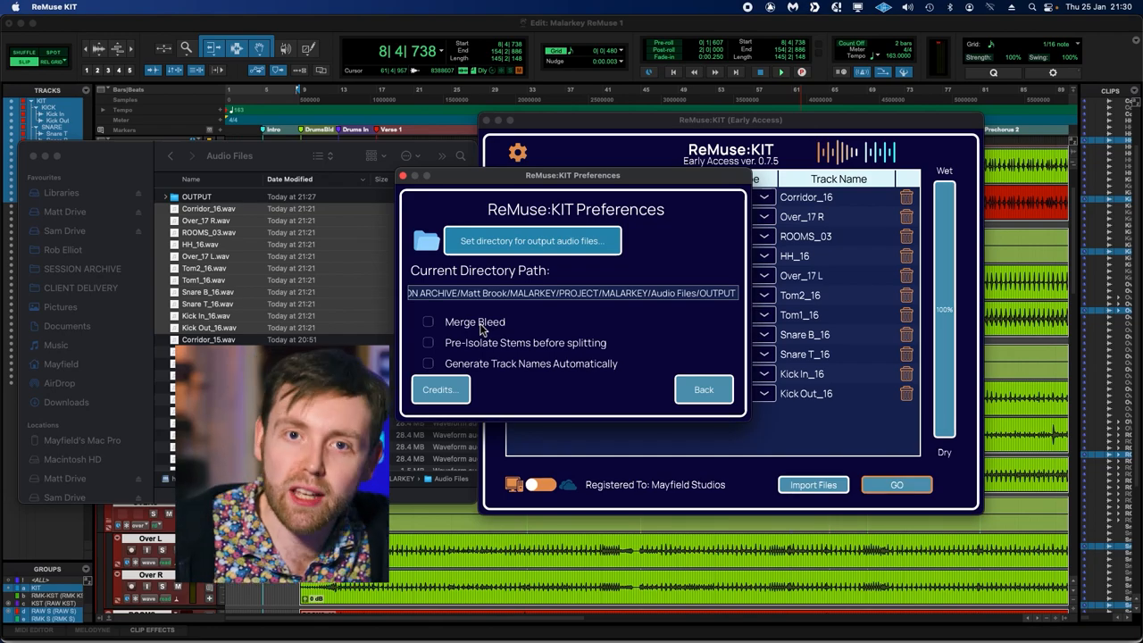
mouse_move(580, 348)
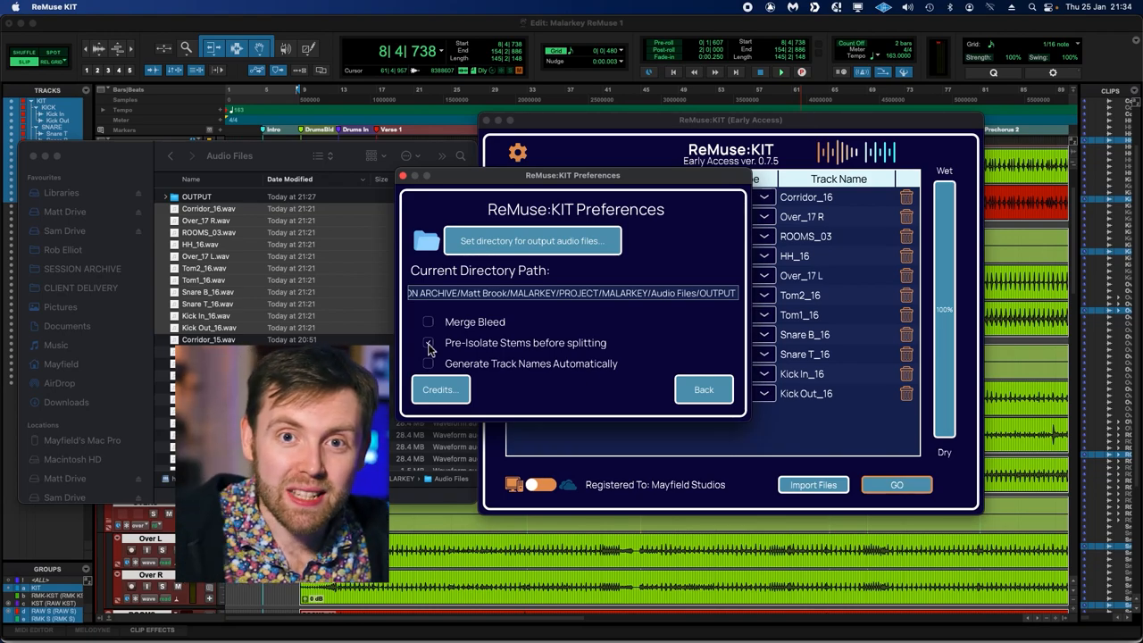
- Enable Generate Track Names Automatically and return to the file list
left_click(429, 343)
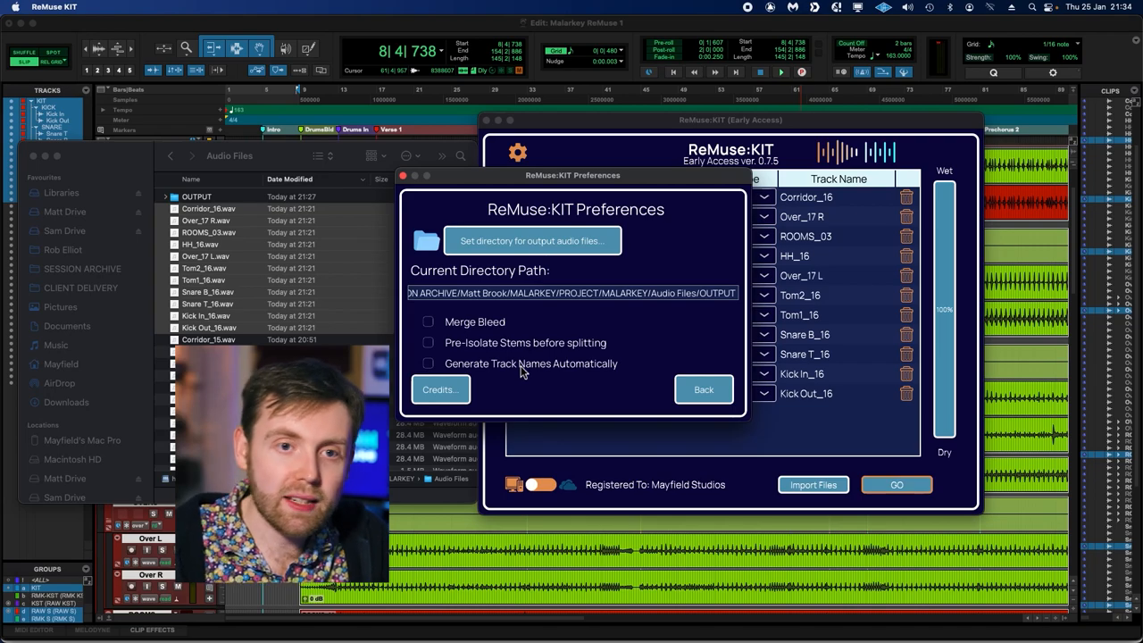
left_click(428, 364)
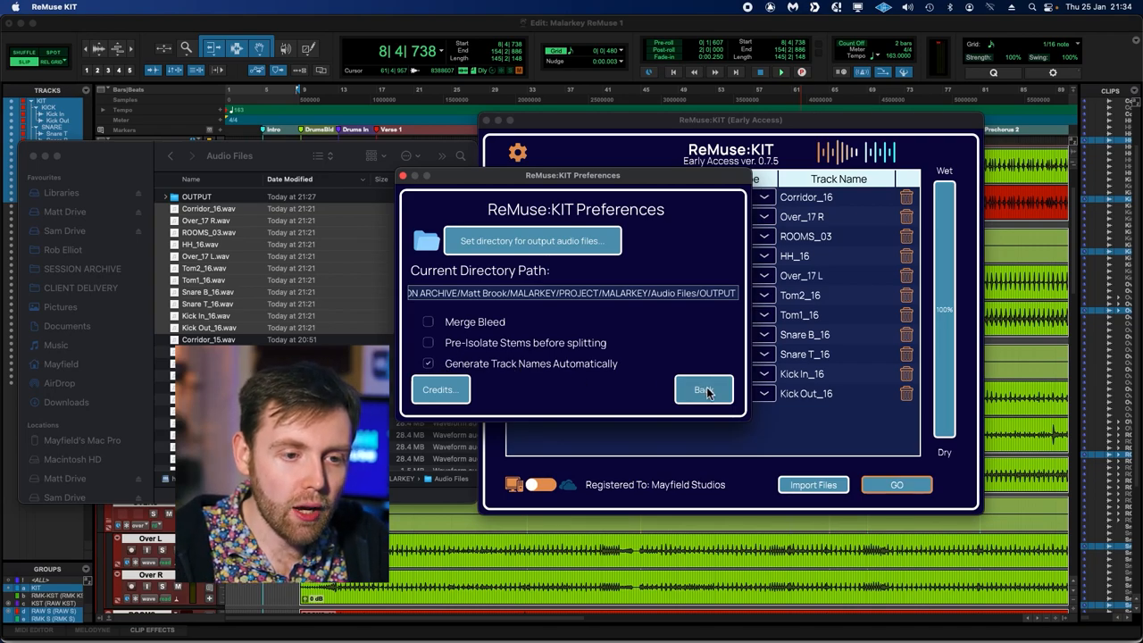
left_click(703, 390)
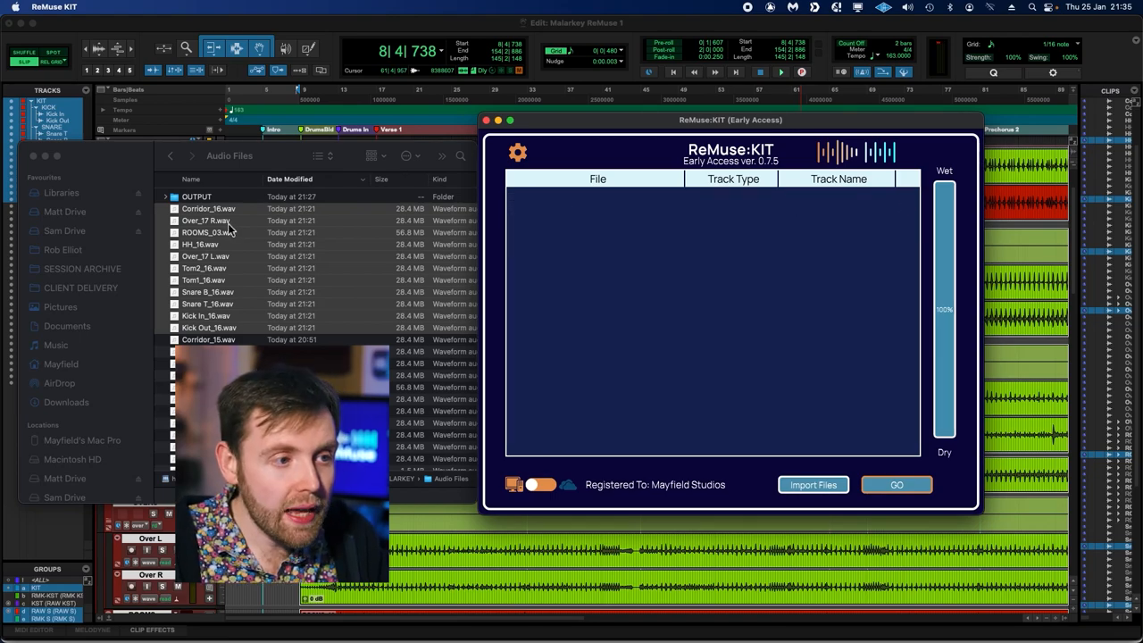
- Load the eleven drum stems and rename the overheads OHR and OHL
left_click(811, 485)
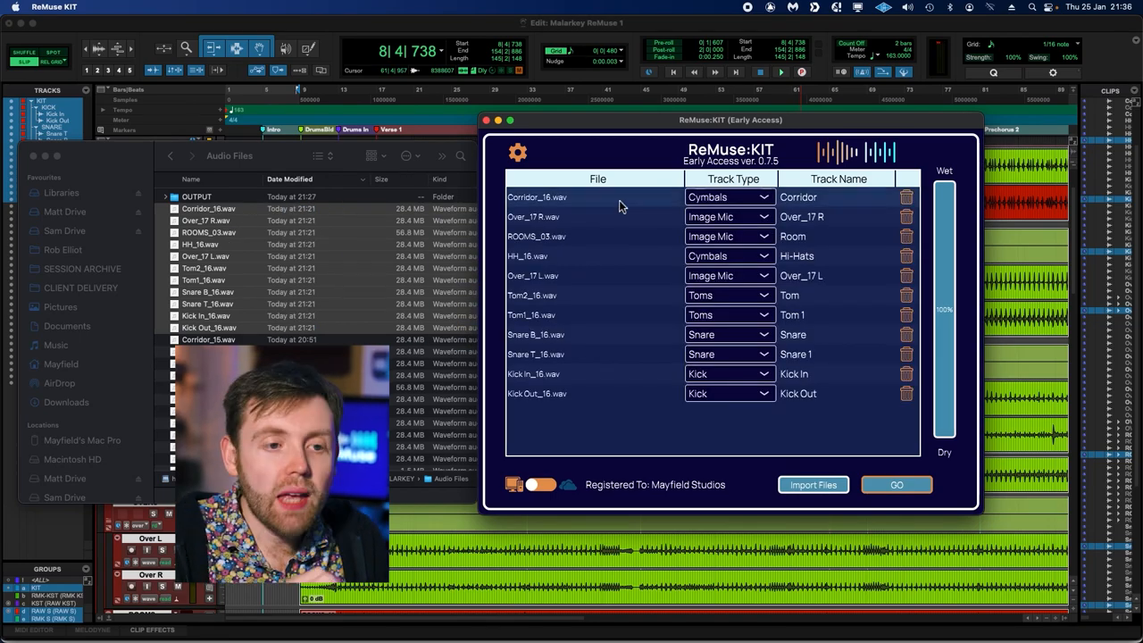
mouse_move(618, 228)
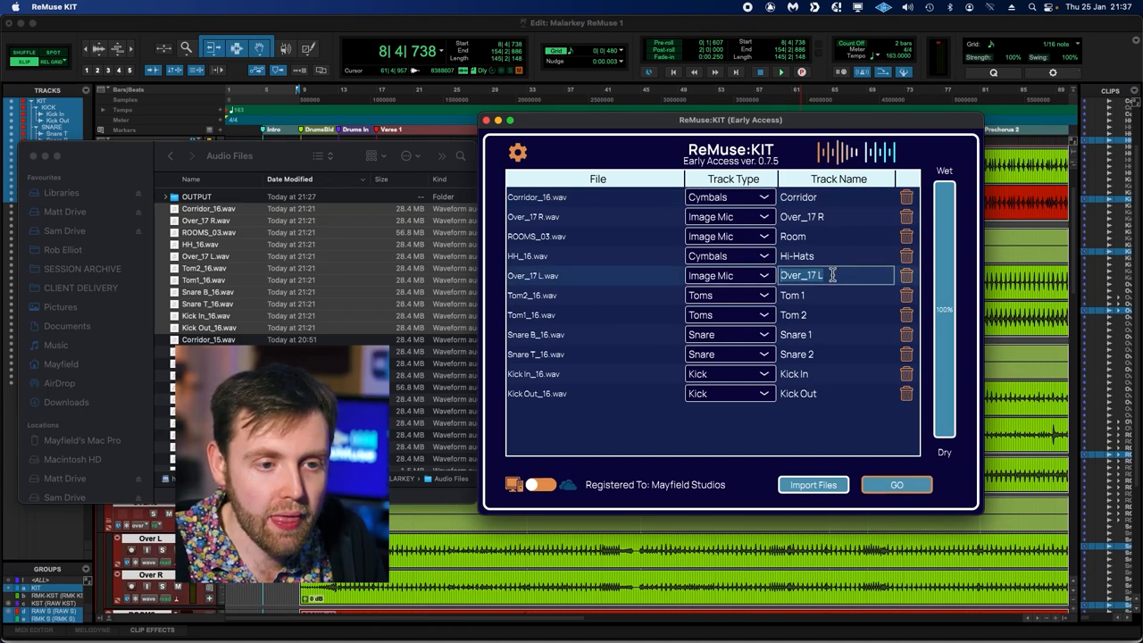
type("OHL")
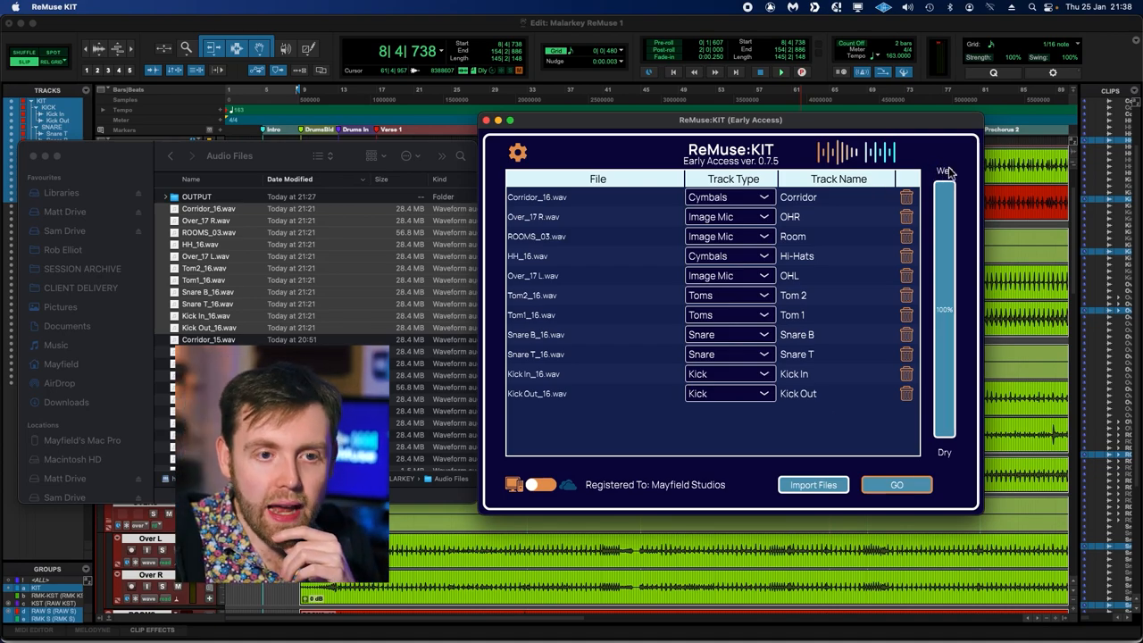
left_click_drag(942, 179, 943, 213)
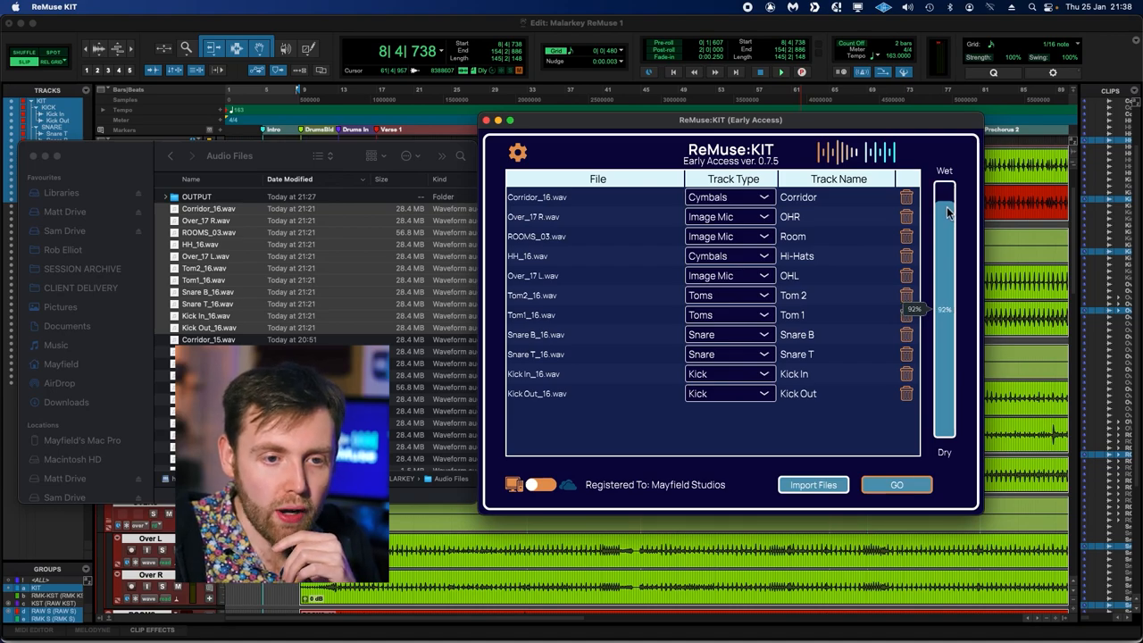
left_click_drag(944, 200, 944, 425)
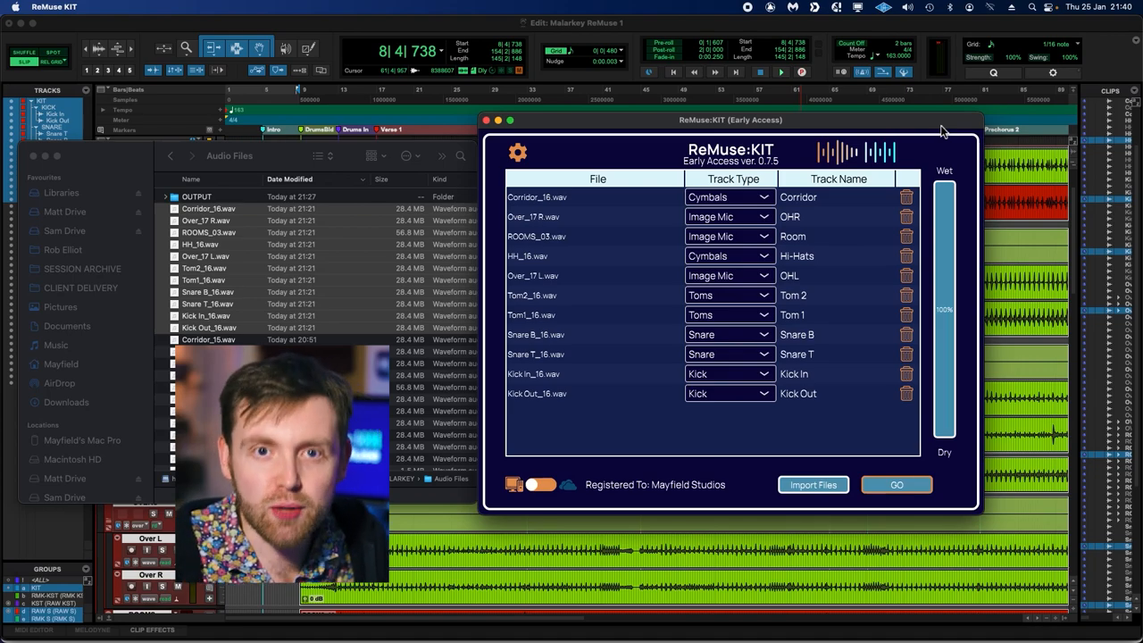
mouse_move(564, 375)
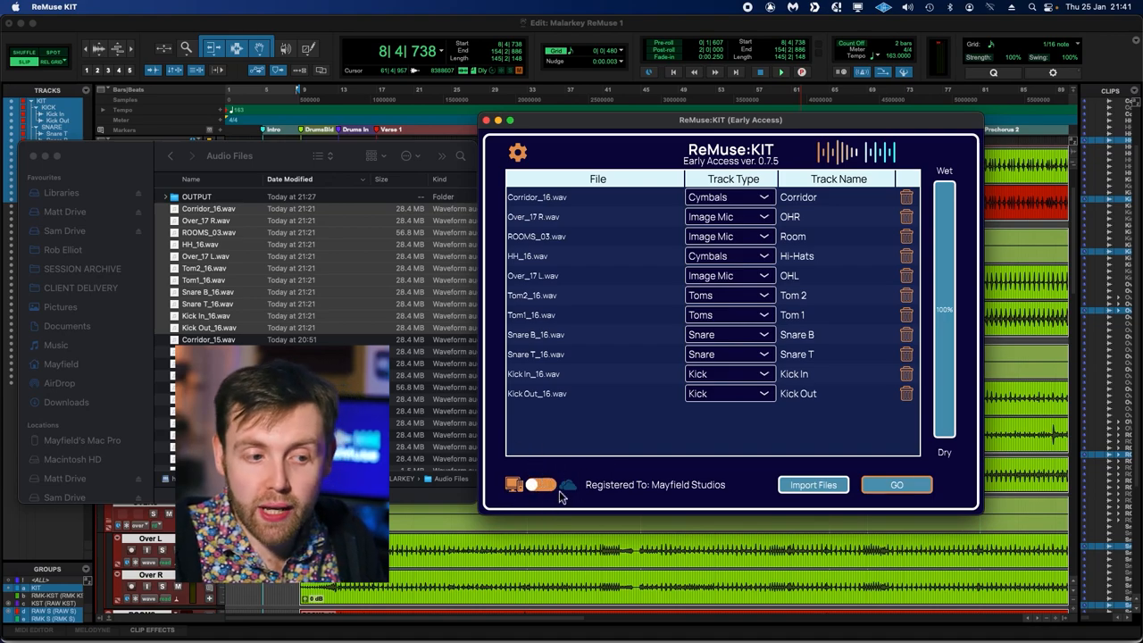
- Move the processing toggle from the computer to the cloud option
left_click(540, 486)
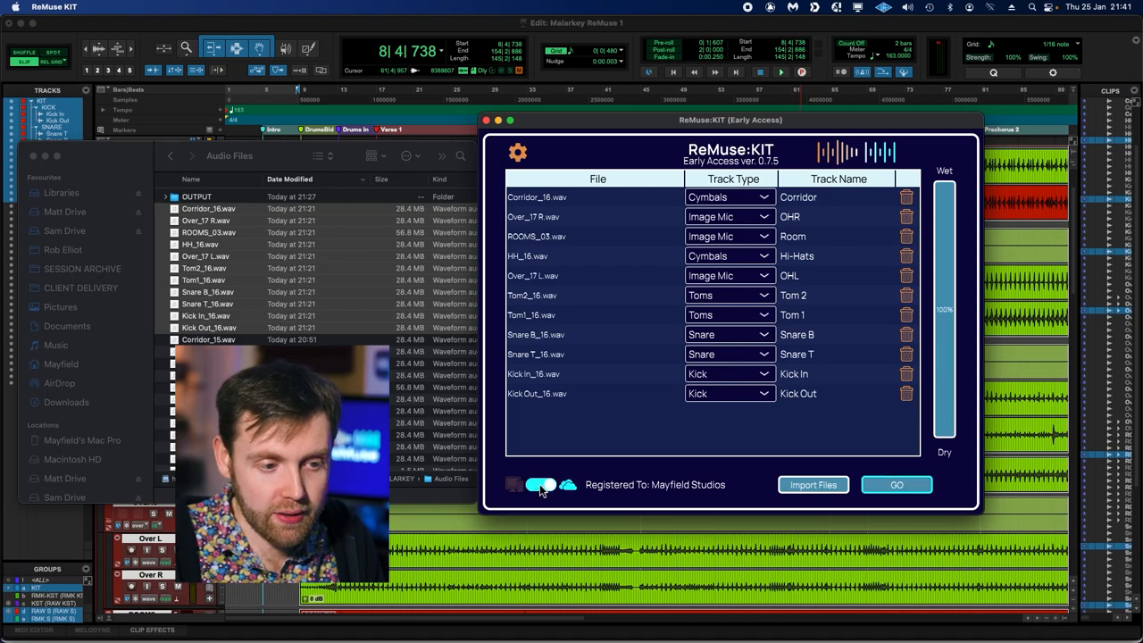
left_click(539, 485)
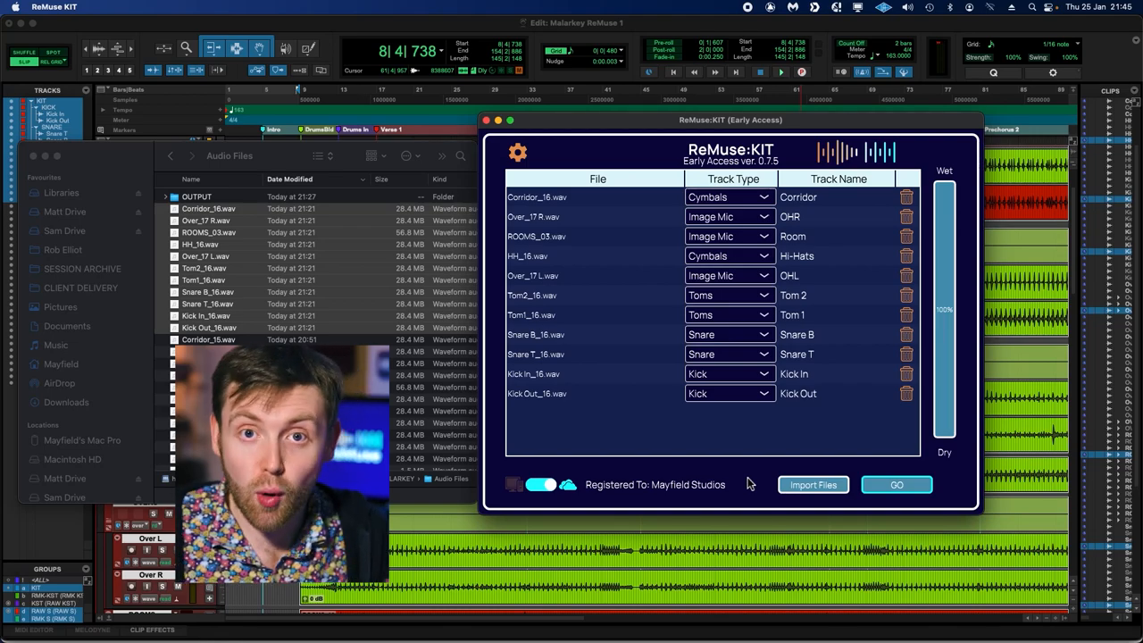
mouse_move(552, 457)
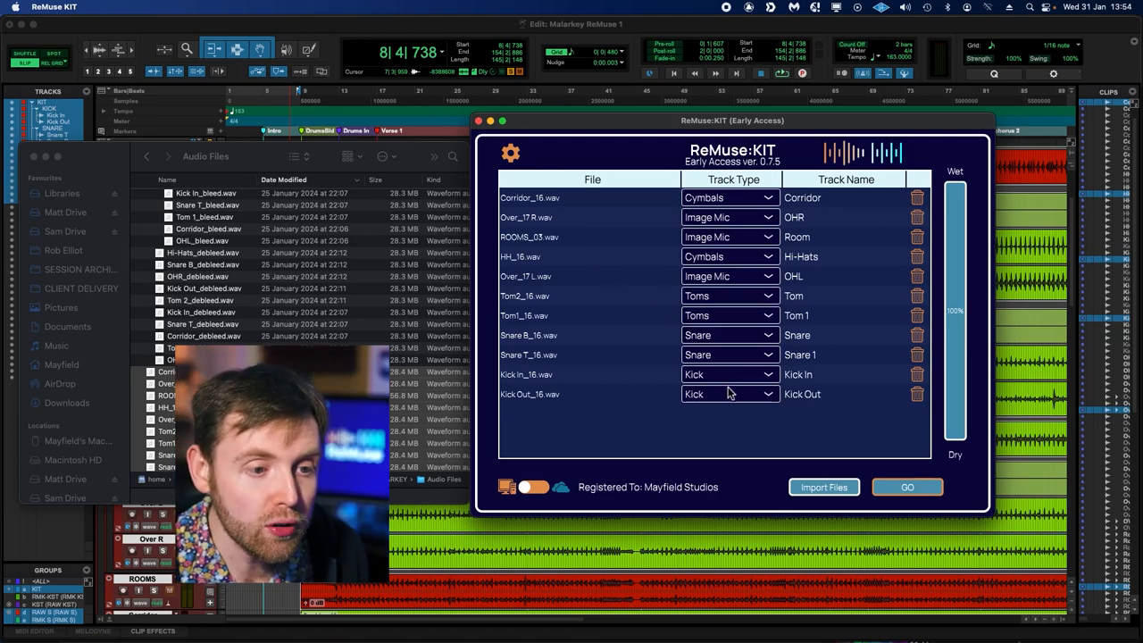
mouse_move(716, 393)
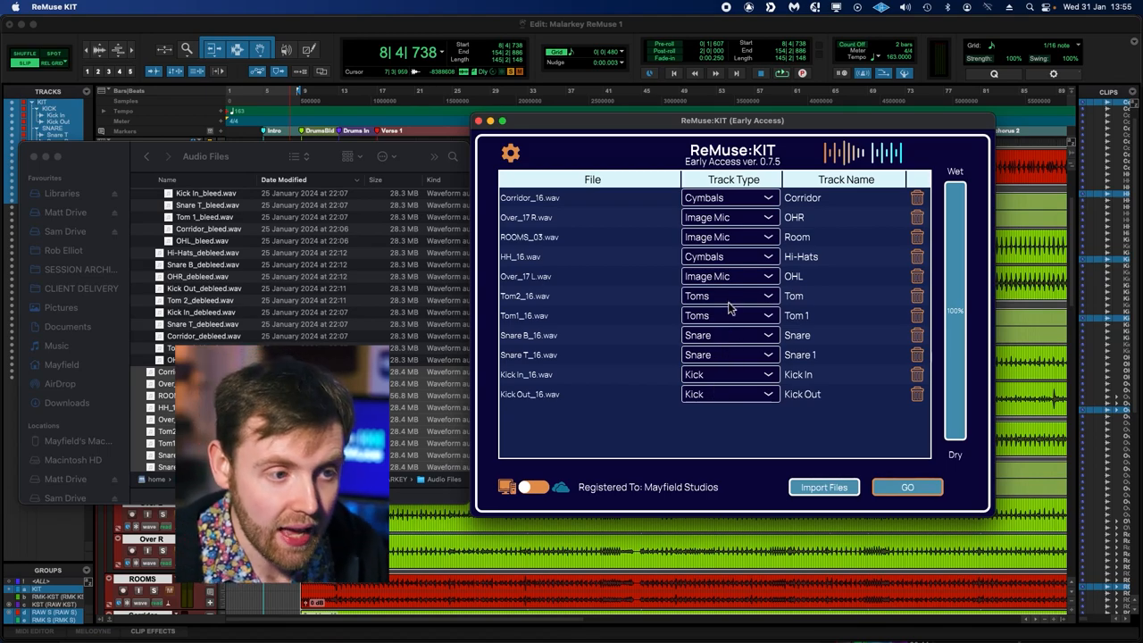
mouse_move(732, 286)
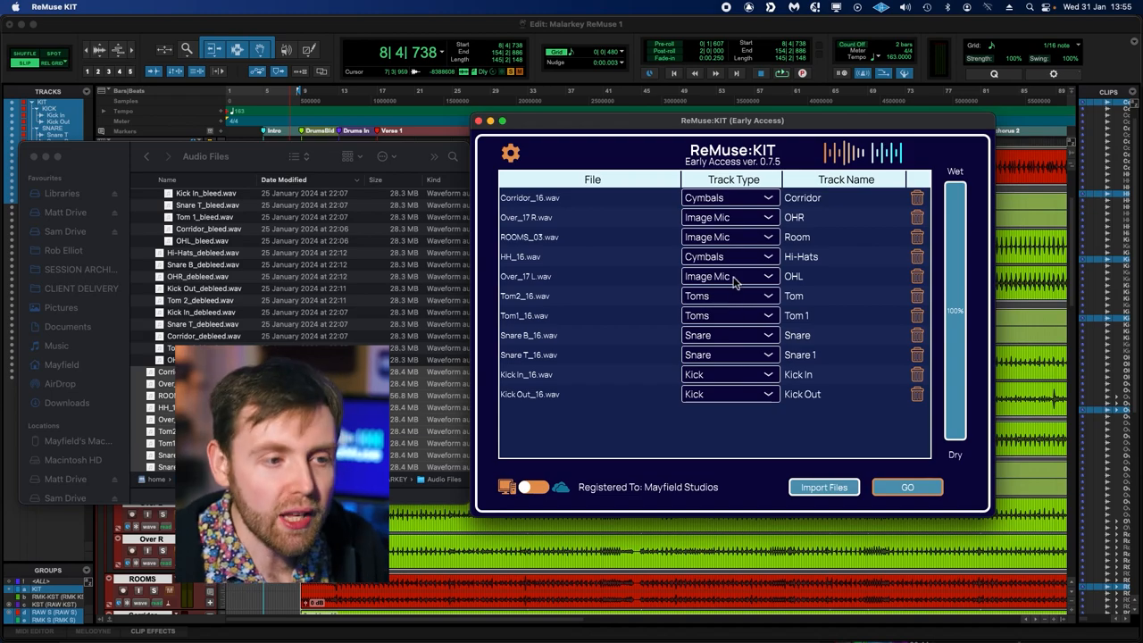
- Set overheads to Image Mic type and name the toms Tom 2 and Tom 1
left_click(728, 275)
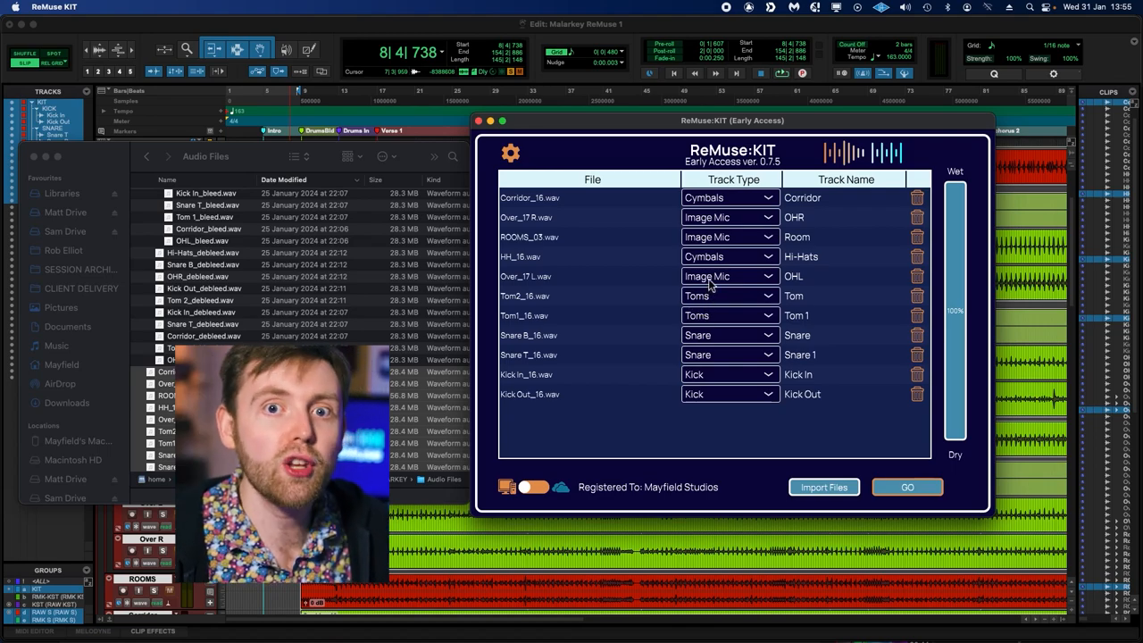
left_click(729, 275)
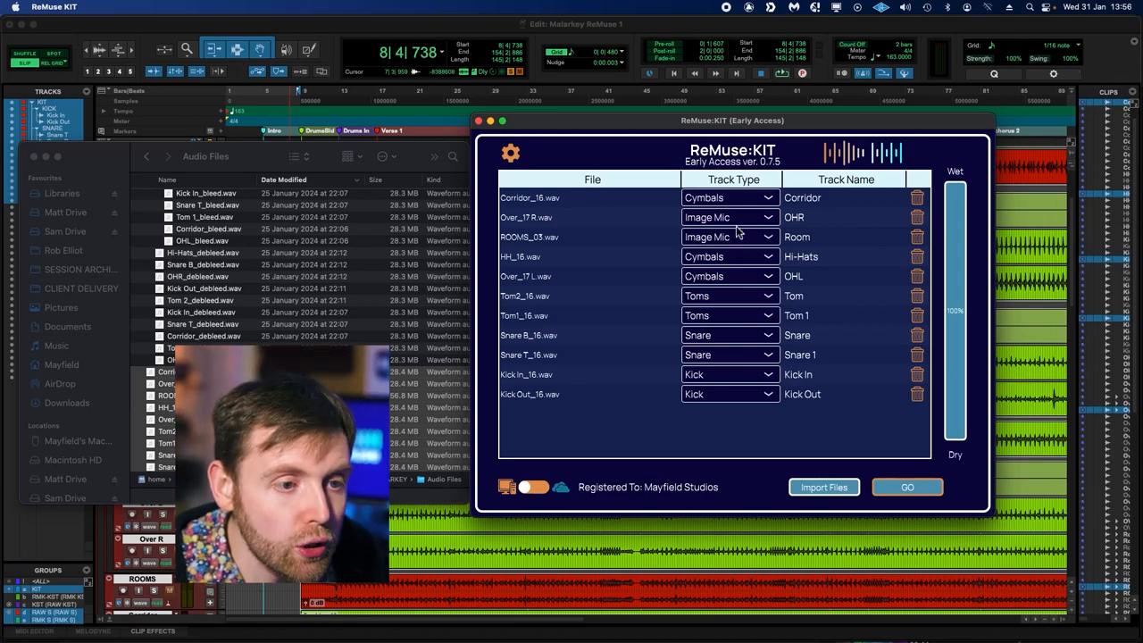
left_click(703, 217)
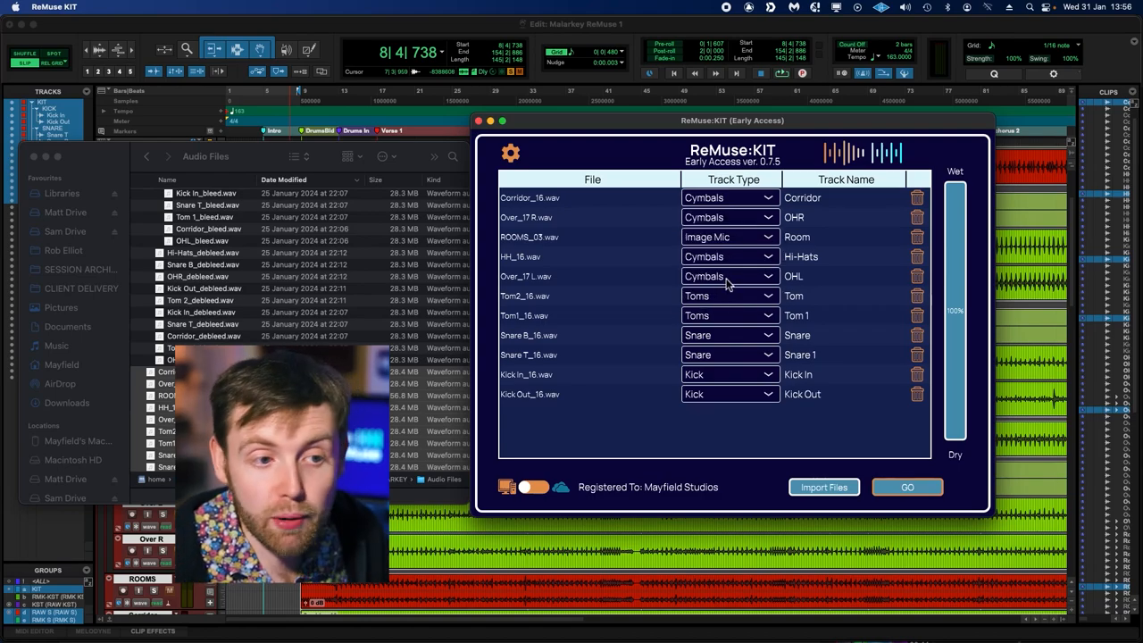
mouse_move(730, 282)
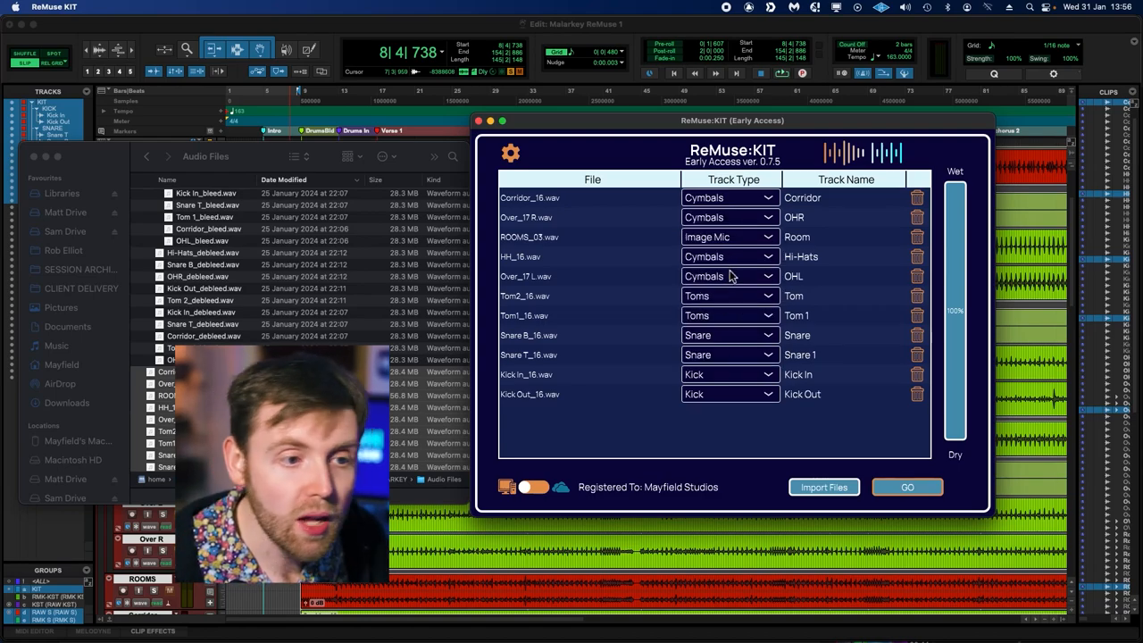
left_click(729, 236)
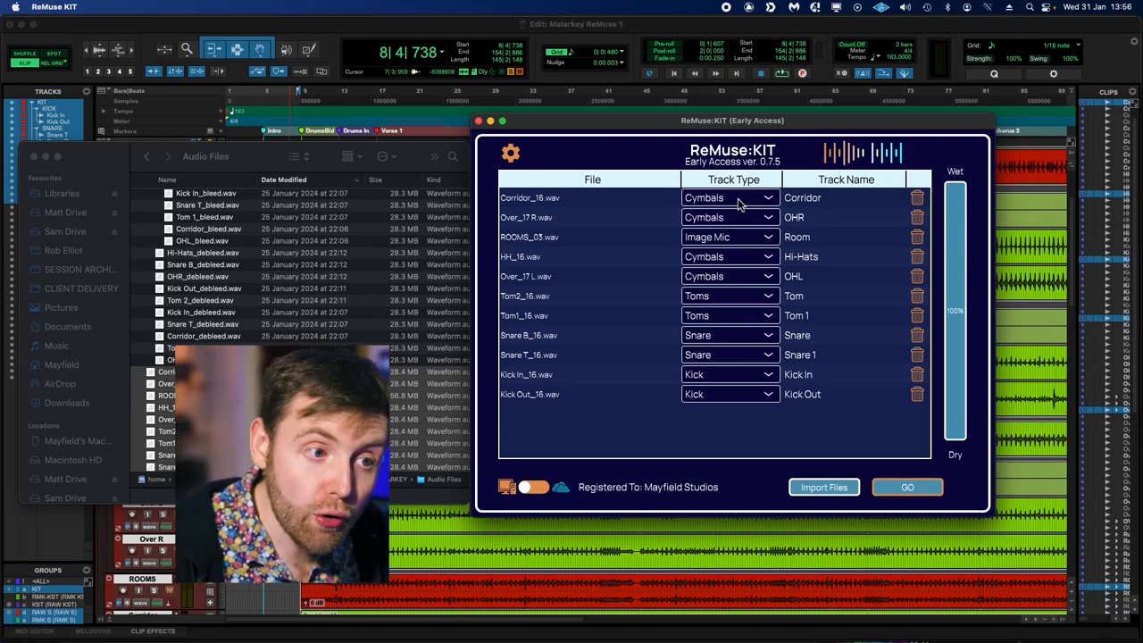
left_click(728, 196)
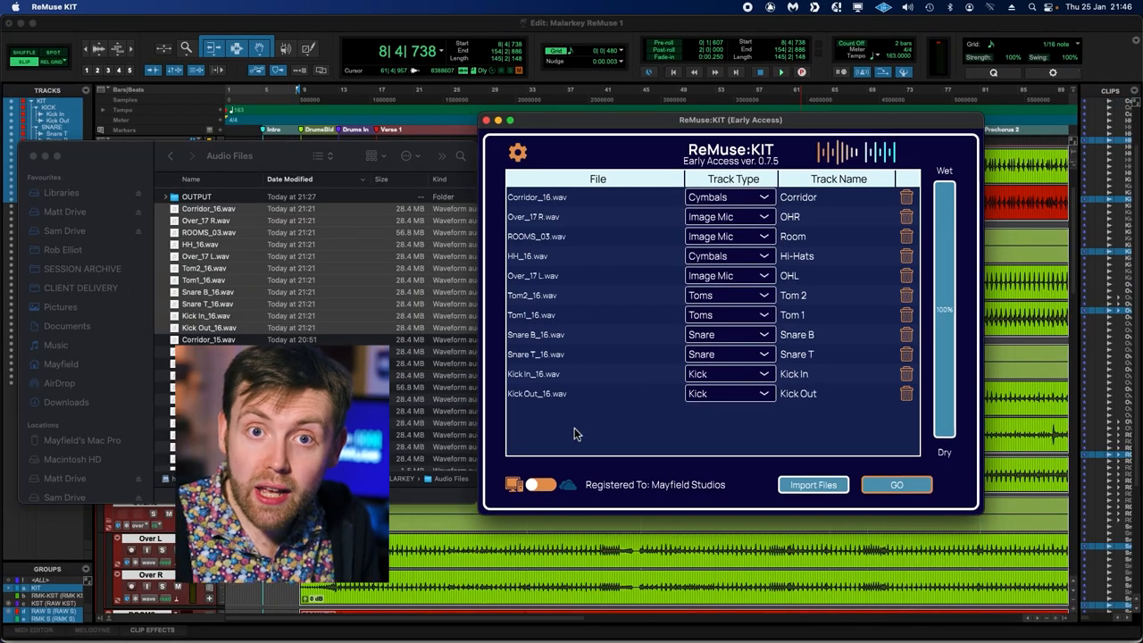
- Scroll the Edit window through the raw drum tracks and ReMuse KIT debleed tracks
left_click(896, 484)
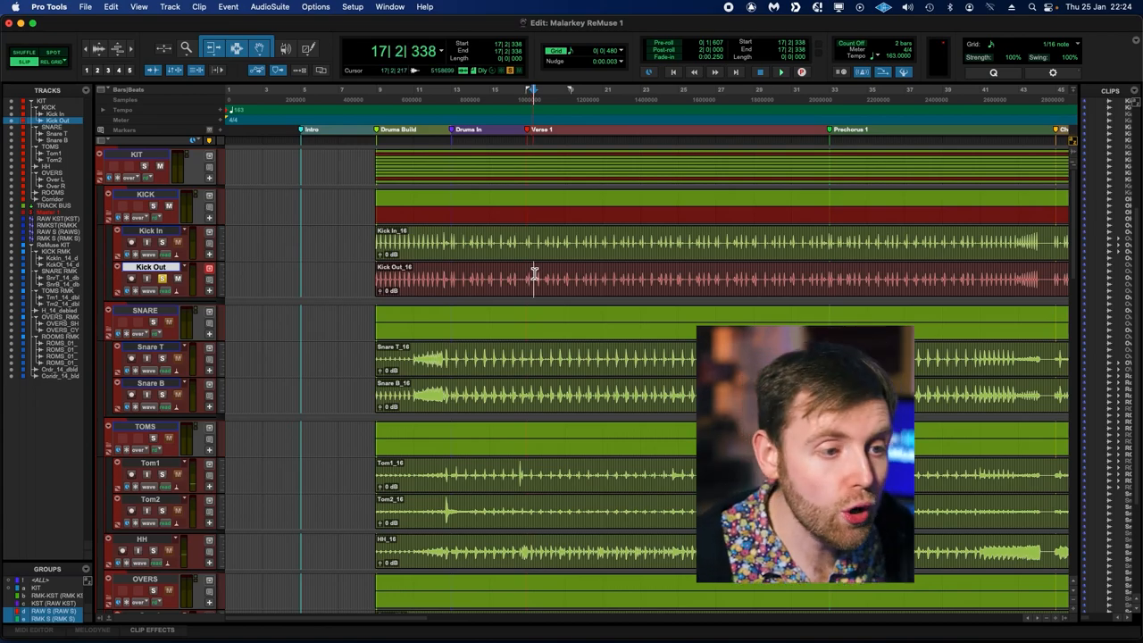
left_click(778, 72)
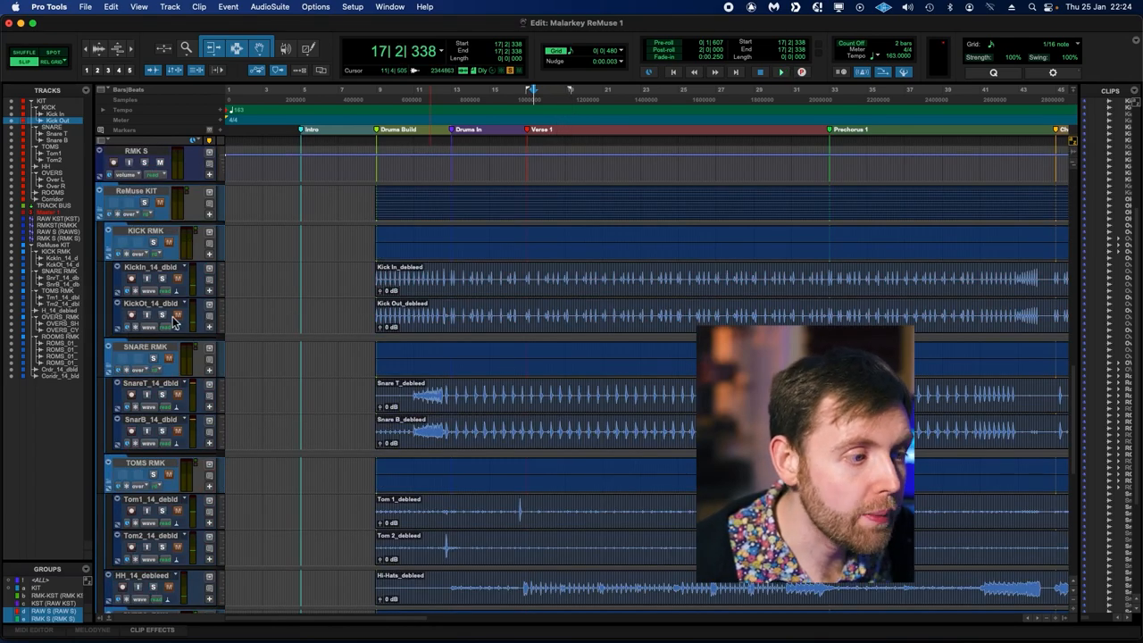
left_click(779, 72)
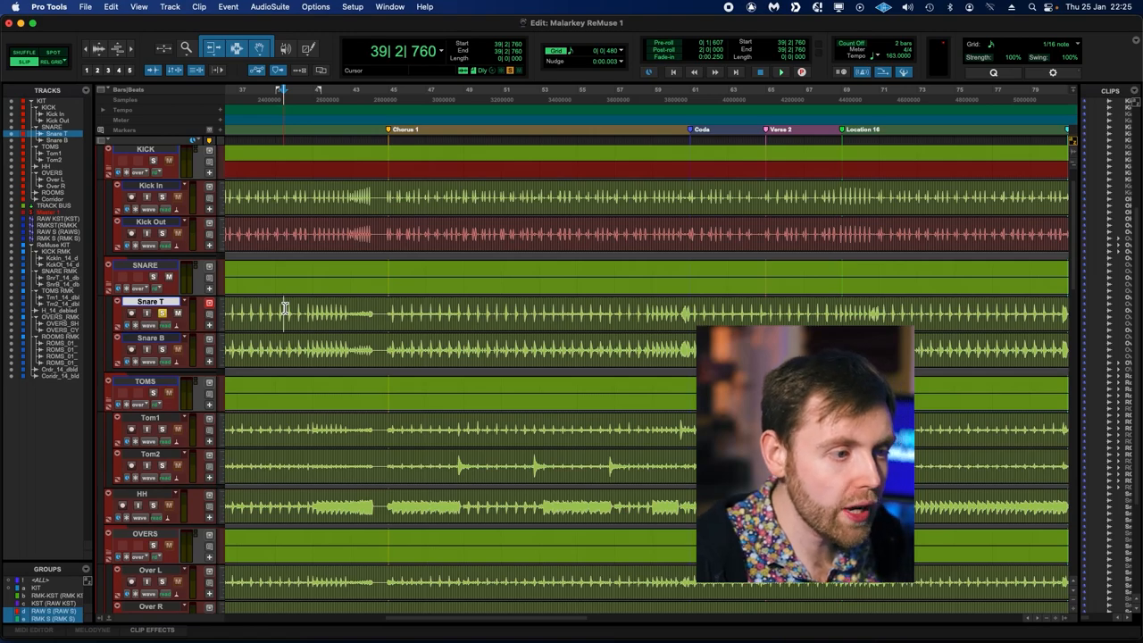
- Scroll to the debleeded overhead and room stems around bar 48 during playback
left_click(778, 72)
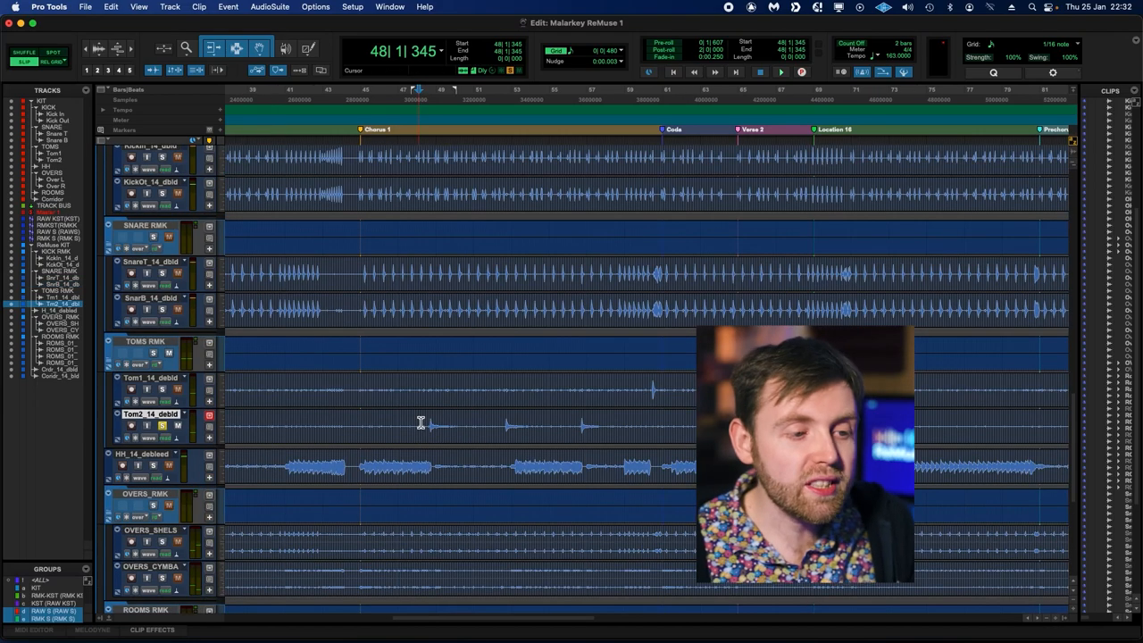
- Move the playhead back to around bar 17 on the debleeded ReMuse stems
left_click(778, 71)
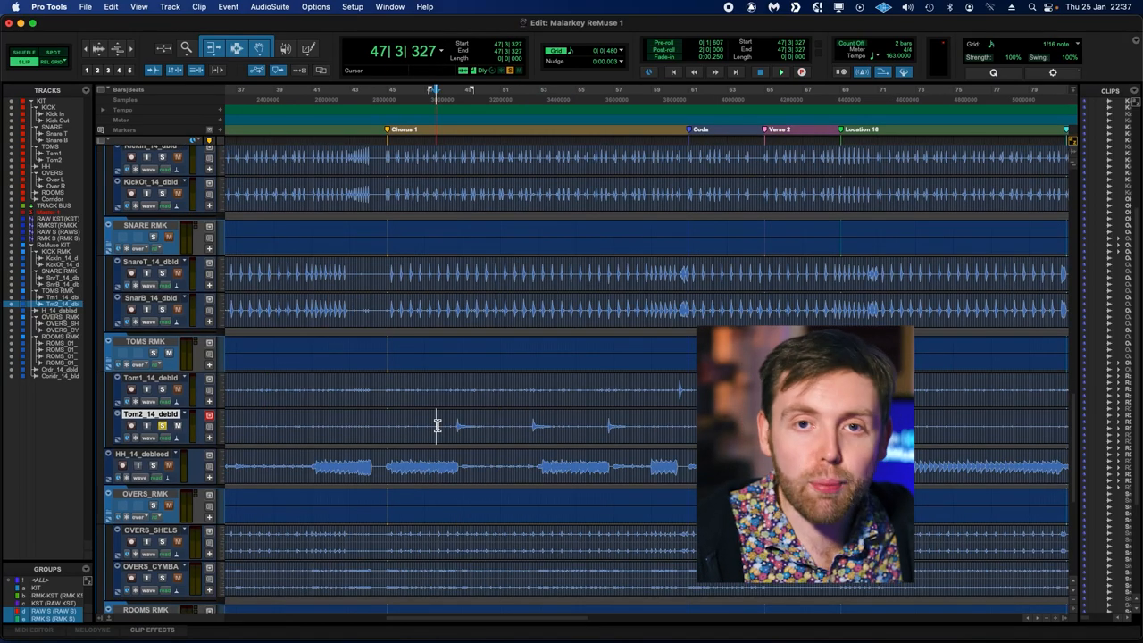
left_click_drag(437, 425, 660, 425)
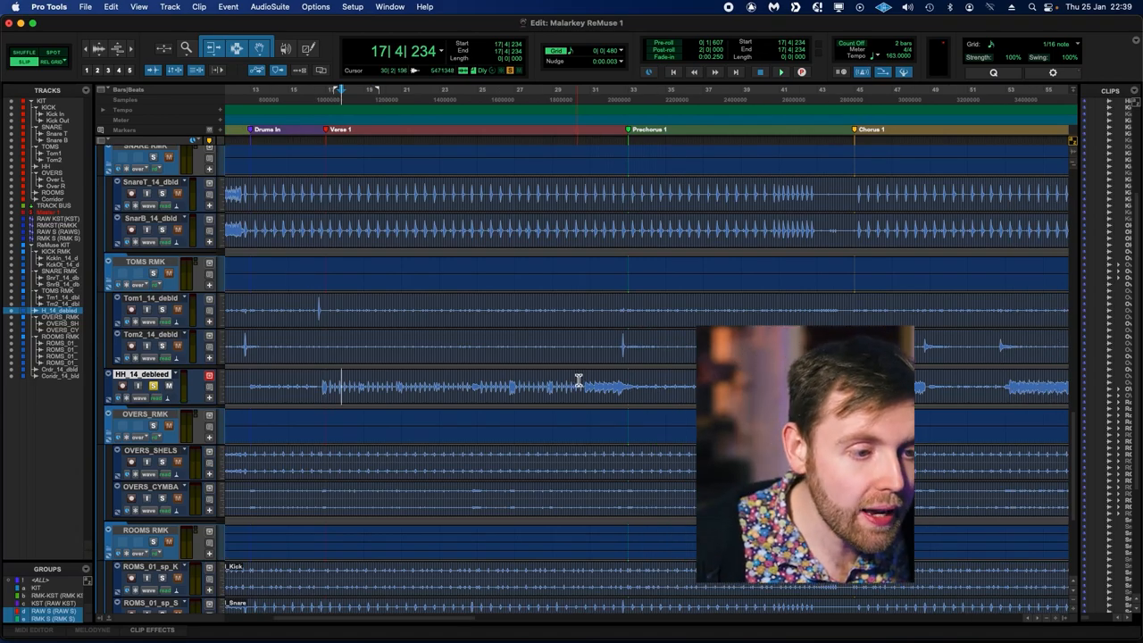
- Bring the ROOMS RMK folder with separated kick, snare and tom room tracks into view
left_click(778, 71)
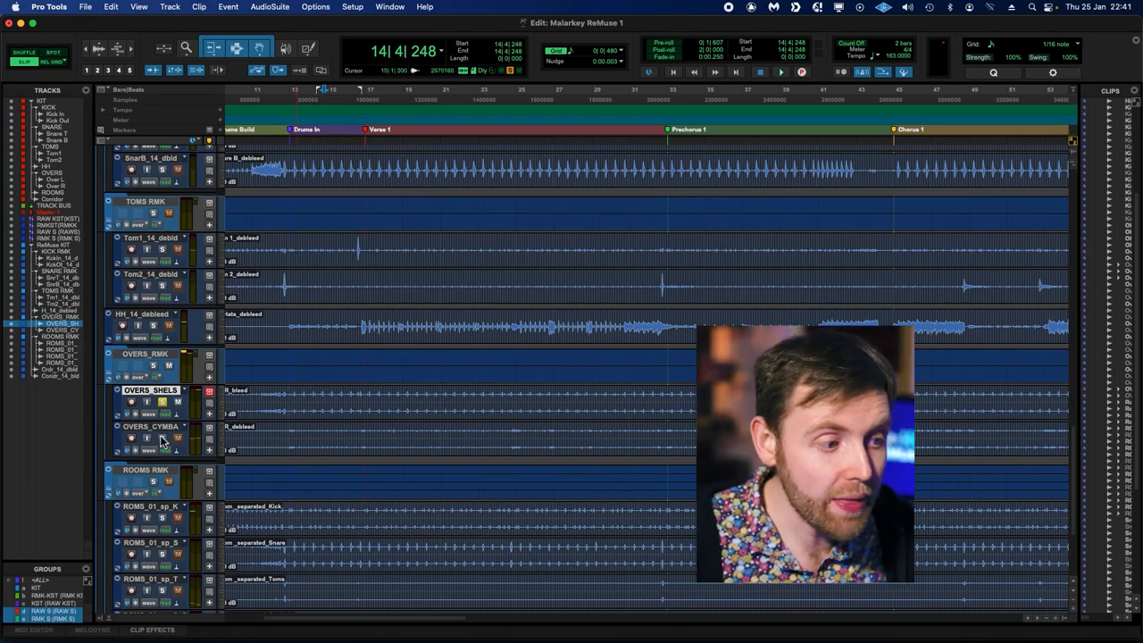
- Start playback near Verse 1 to compare raw drum folders against the ReMuse KIT stems
left_click(778, 71)
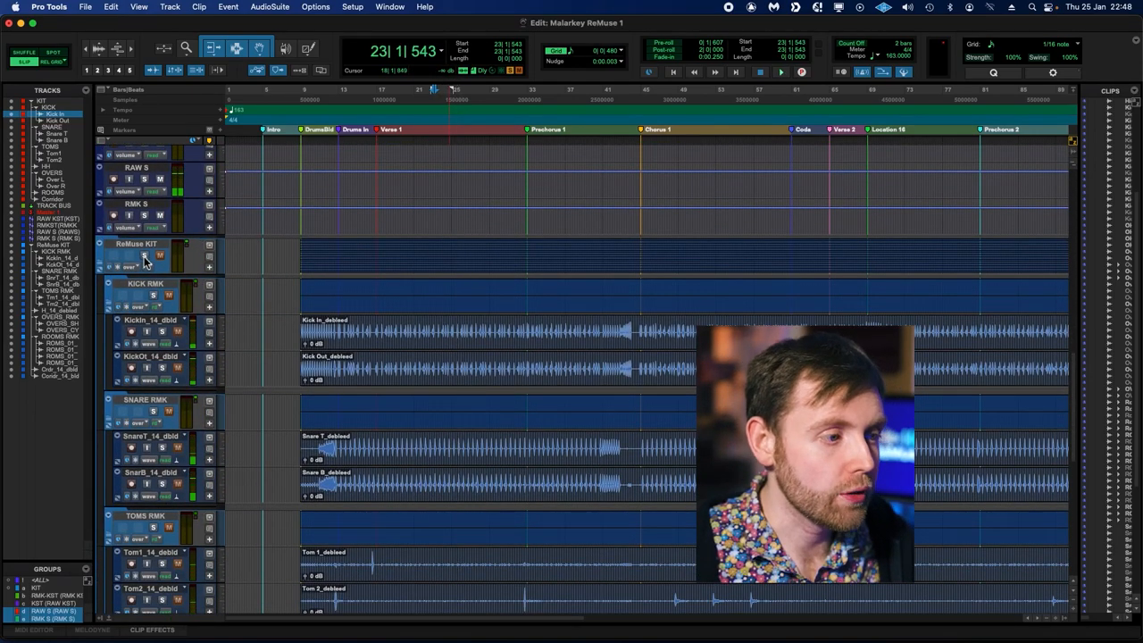
left_click(780, 72)
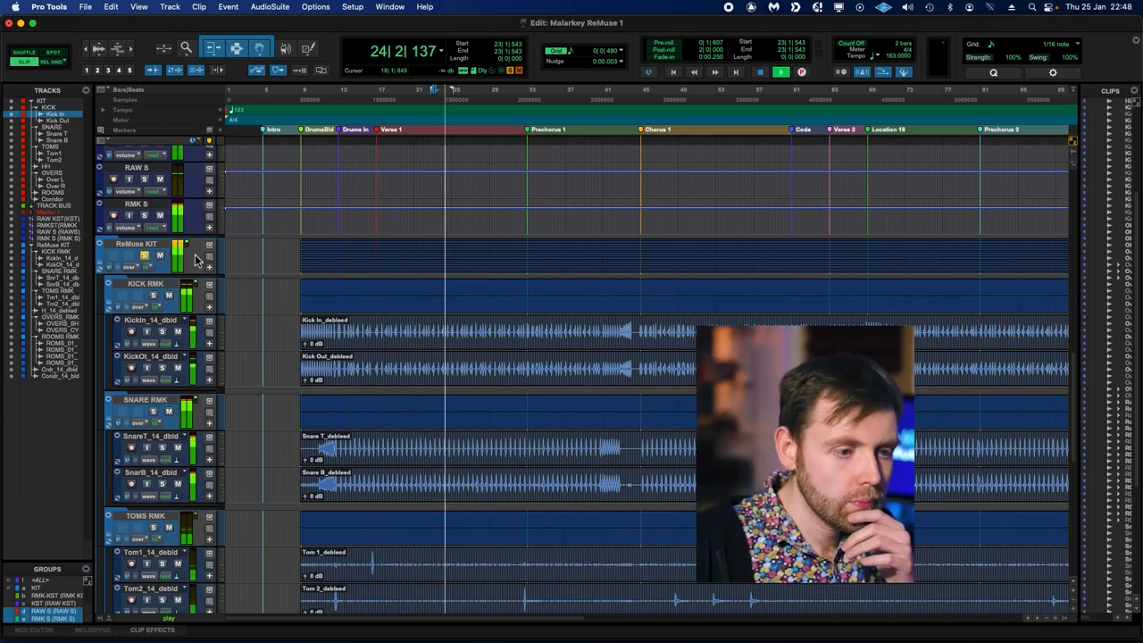